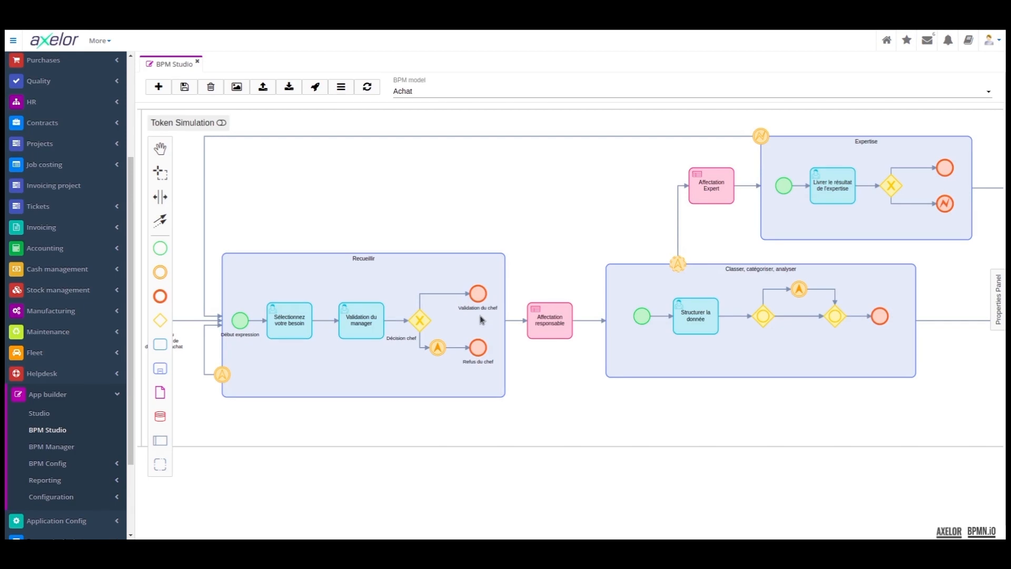
mouse_move(449, 380)
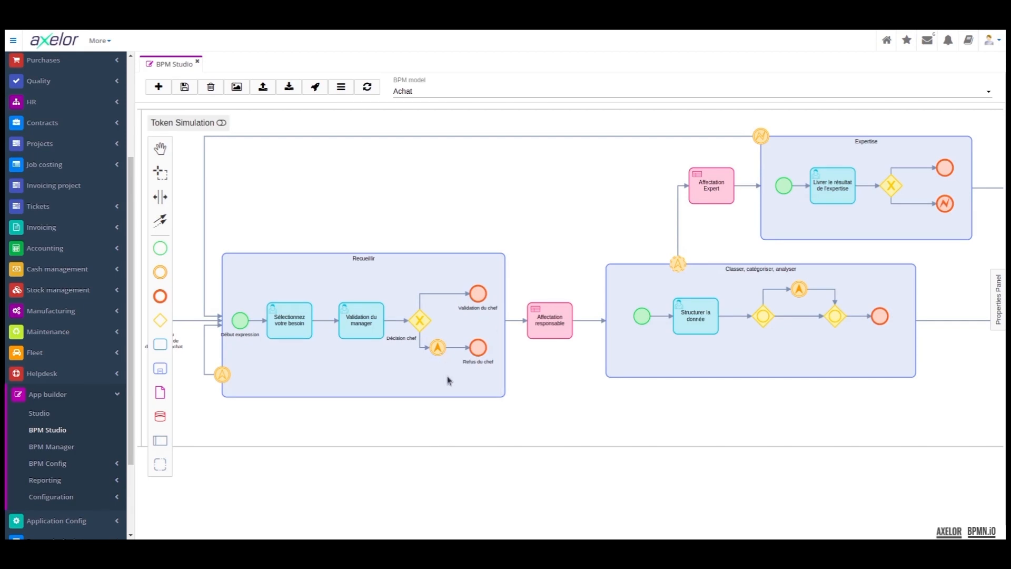
mouse_move(405, 367)
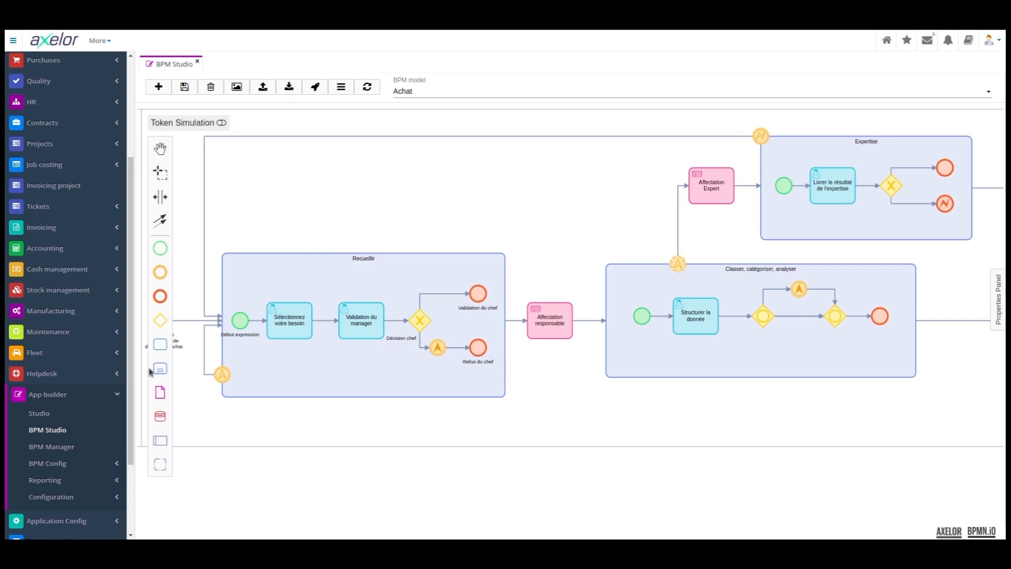
mouse_move(382, 422)
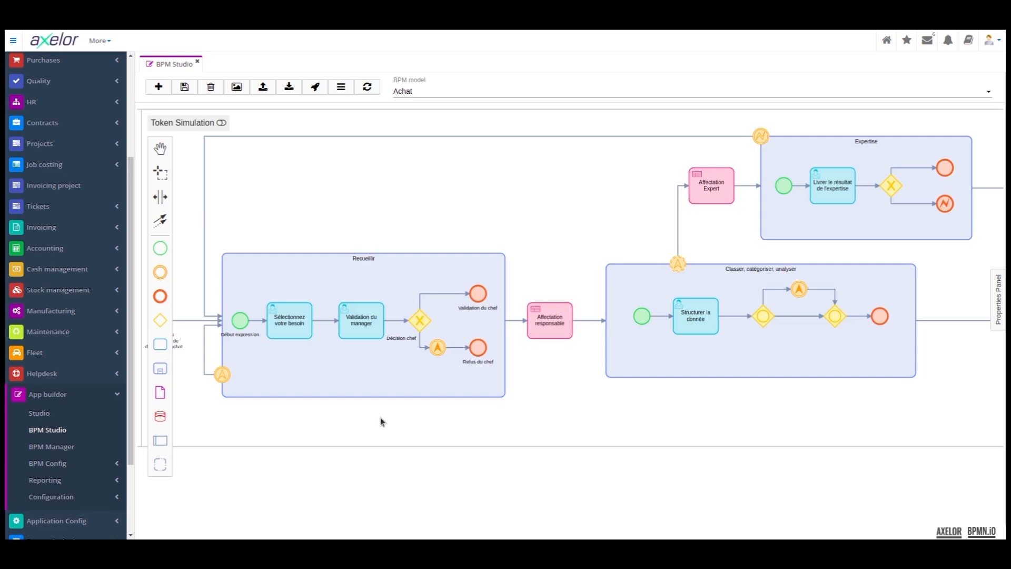
mouse_move(466, 401)
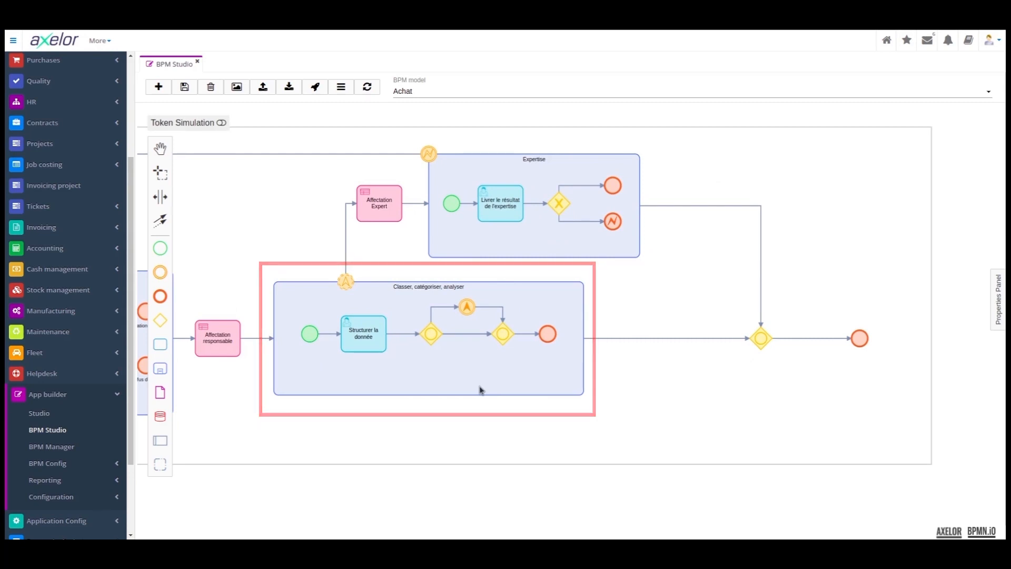
Step: Pan to the Classer, catégoriser, analyser and Expertise subprocesses, then select the Expertise subprocess
left_click(479, 389)
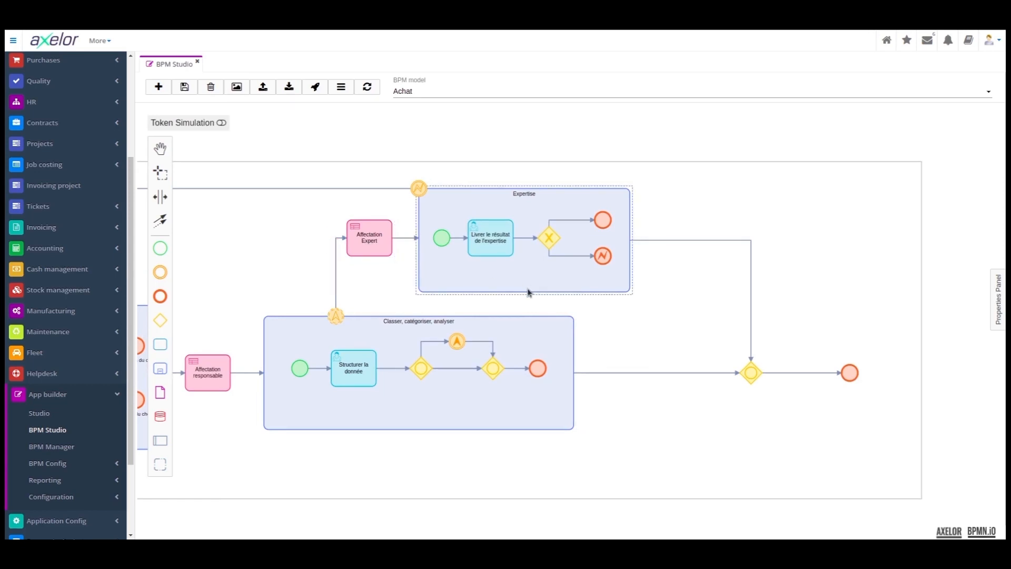
left_click(524, 193)
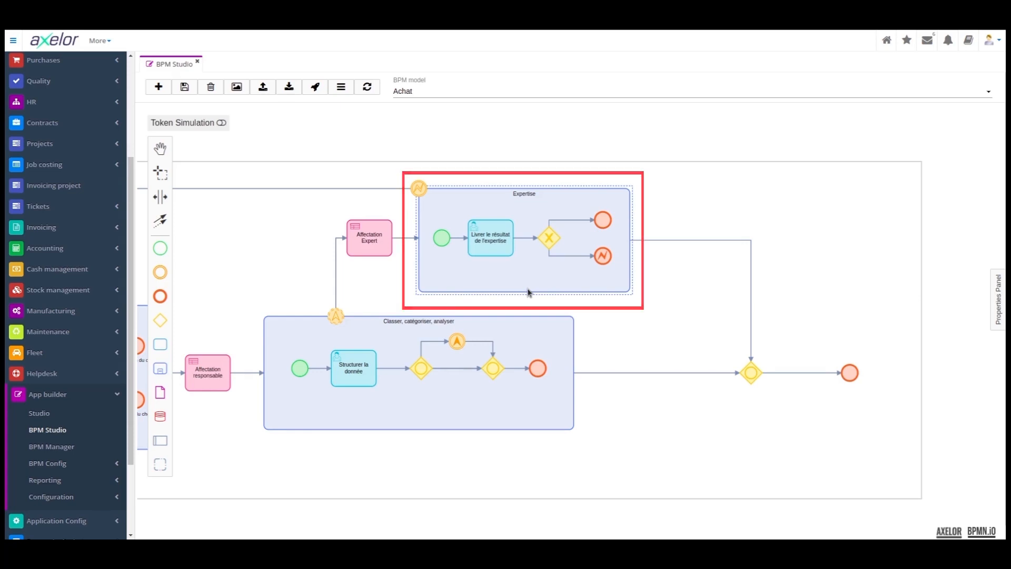